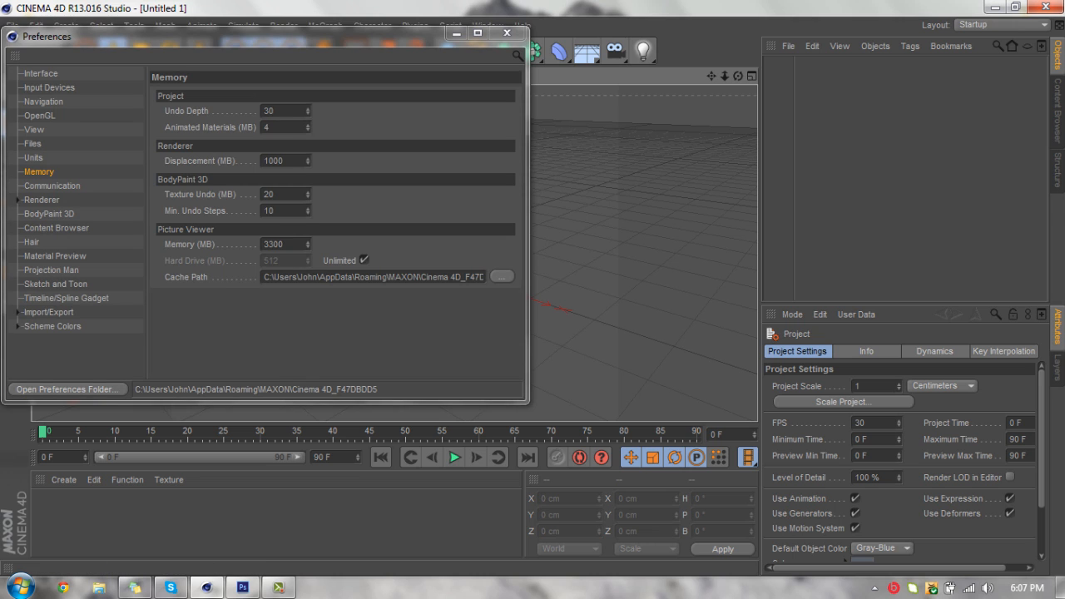
Close the Cinema 4D Preferences window after checking the Memory page
left_click(506, 33)
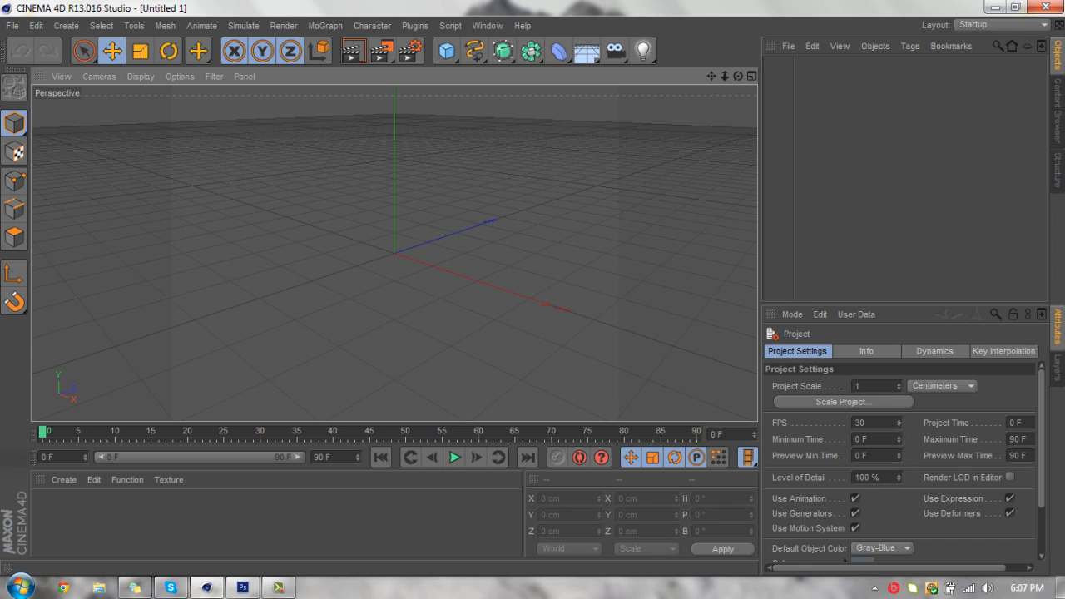
Reopen Preferences on the Memory page showing Picture Viewer memory at 3290 MB
left_click(37, 27)
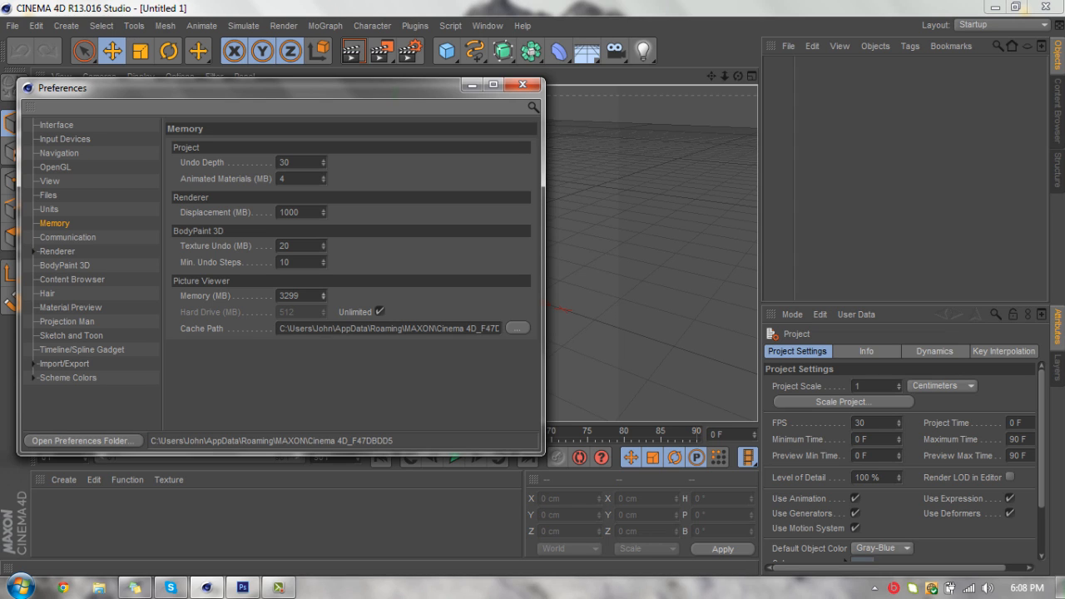
Set the Picture Viewer memory to 3000 MB and close Preferences
left_click(323, 293)
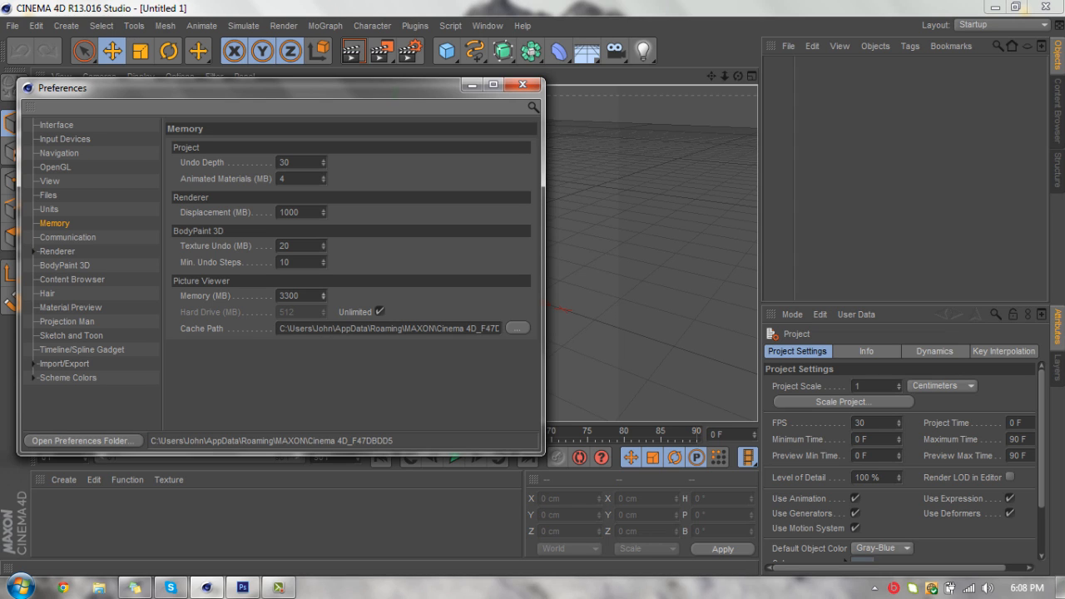
left_click(522, 85)
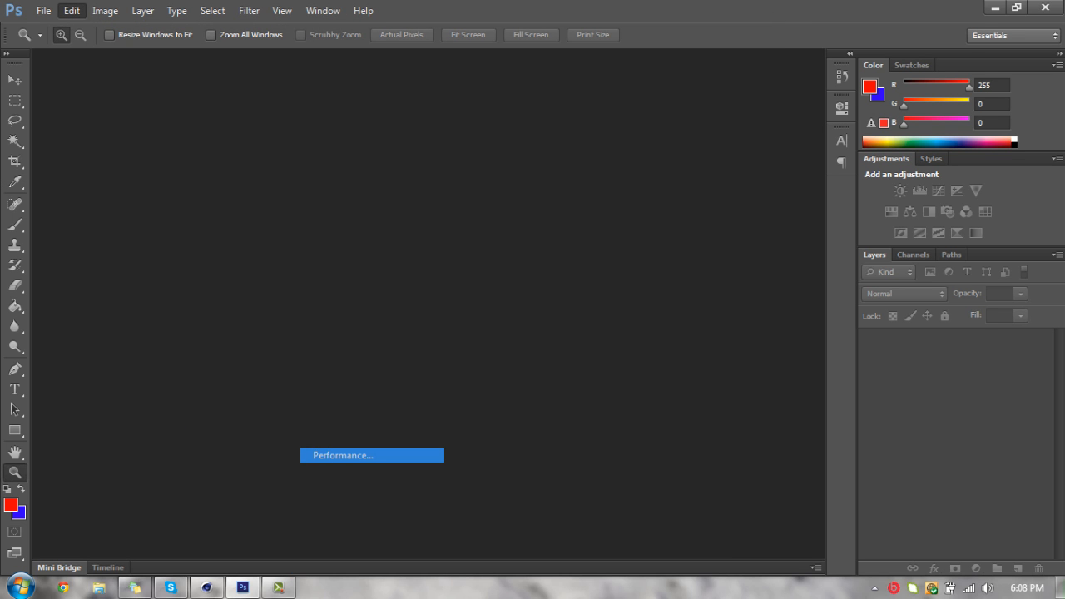
Review Photoshop's Performance memory usage of 2010 MB, accept it and minimize Photoshop
left_click(343, 456)
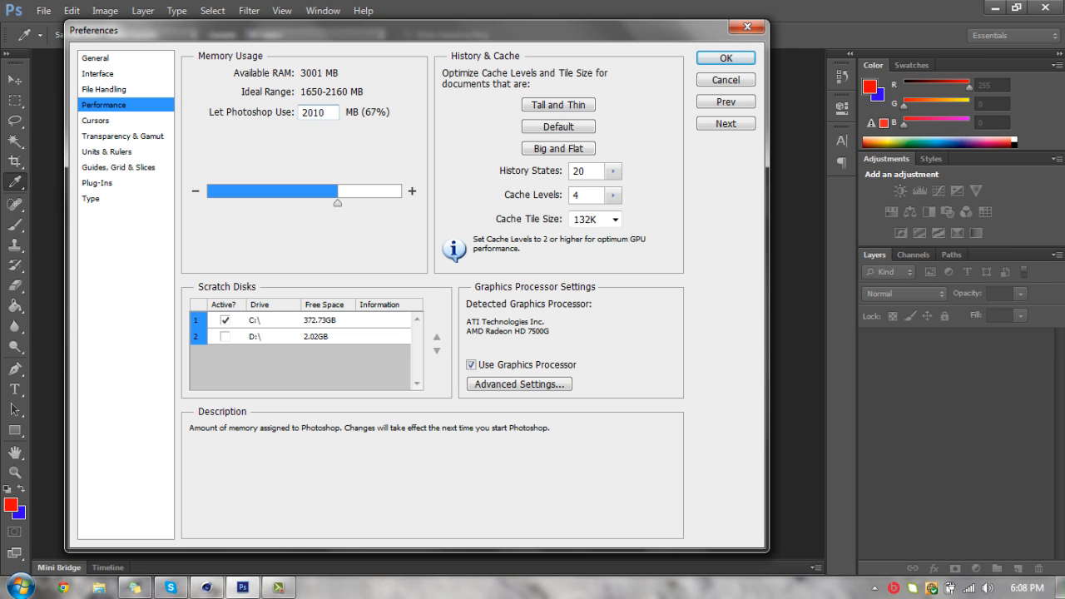
left_click(318, 112)
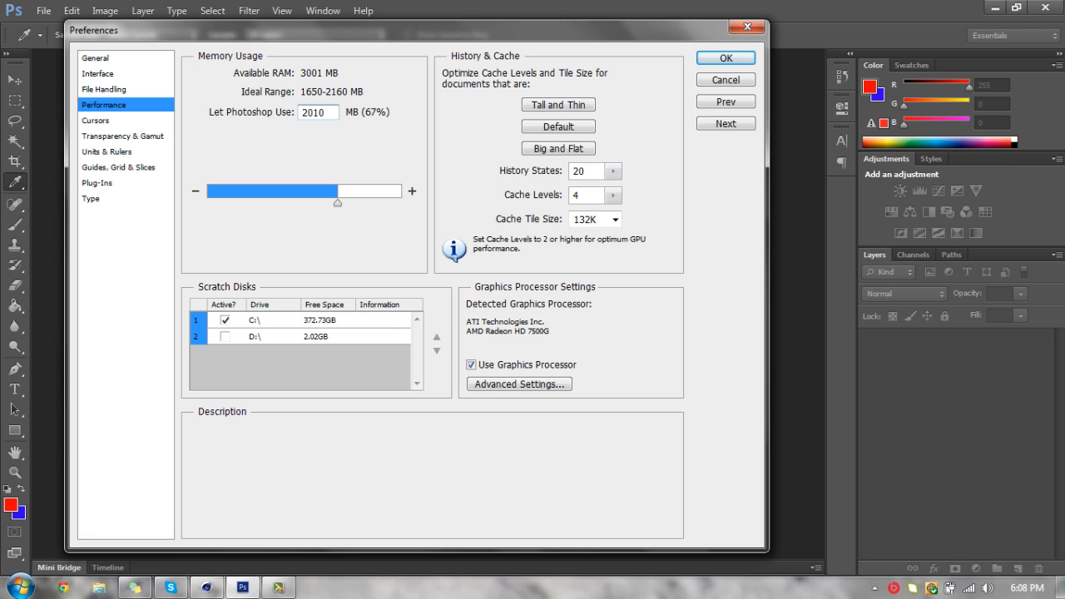
left_click(316, 111)
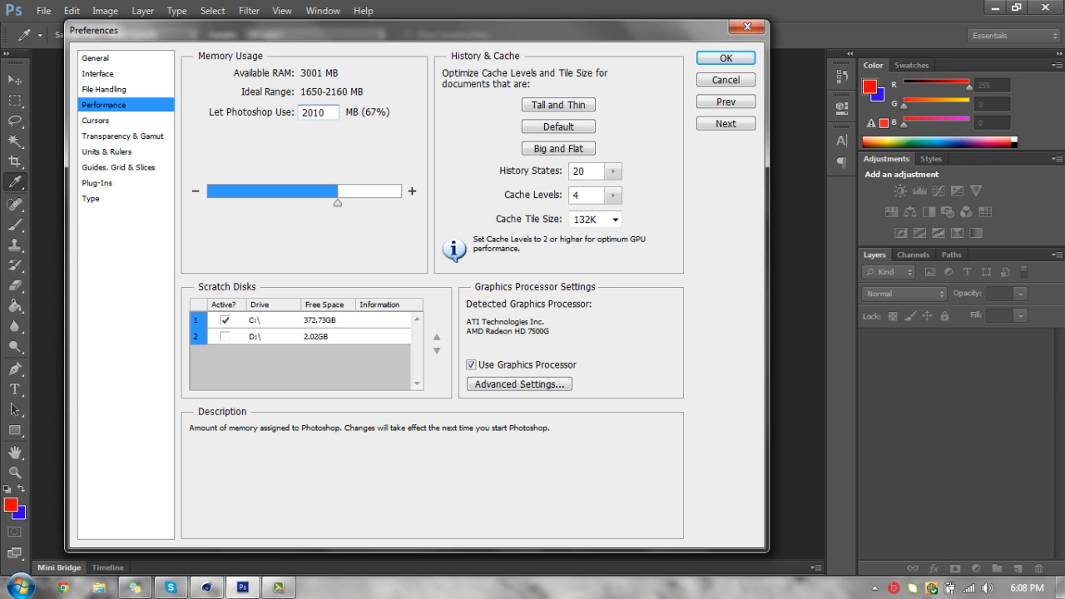
left_click(319, 111)
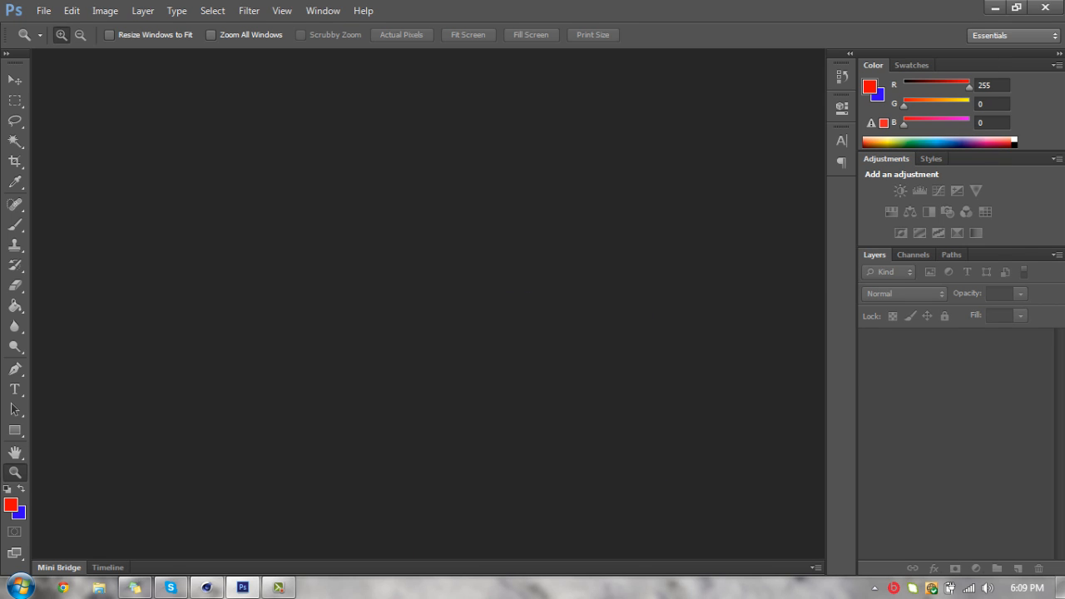
left_click(1015, 6)
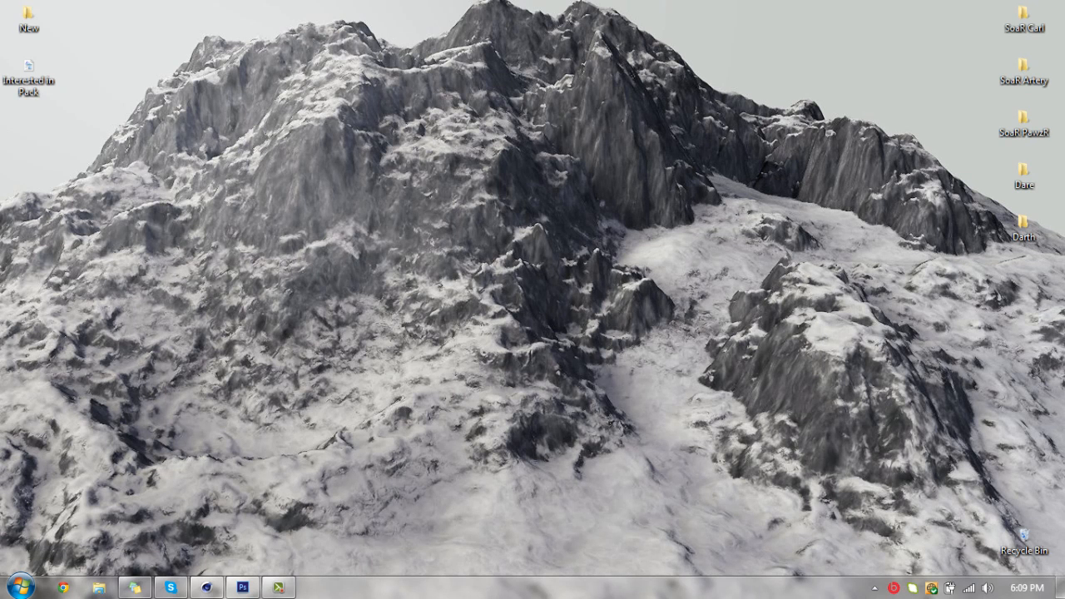